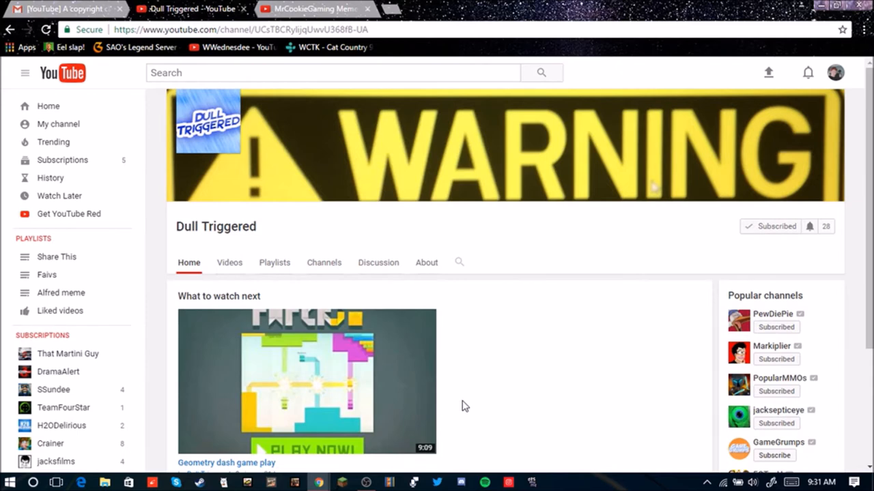
Show the Dull Triggered channel's Videos list with its single upload, Geometry dash game play.
{"action": "scroll", "scroll_direction": "down", "scroll_amount": 3}
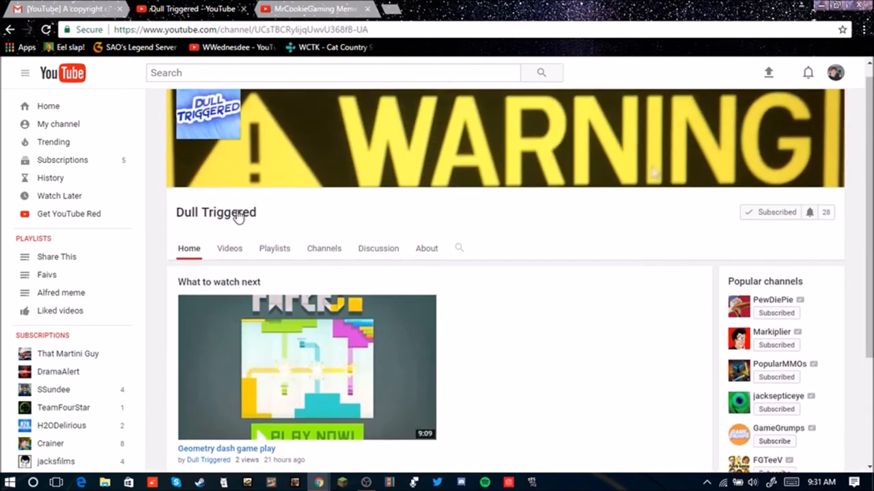
{"action": "left_click", "coordinate": [229, 249]}
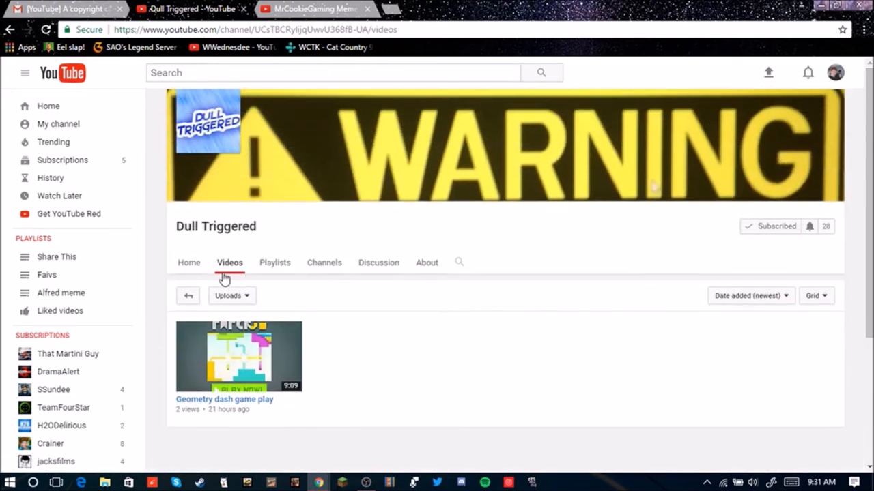
{"action": "left_click", "coordinate": [188, 262]}
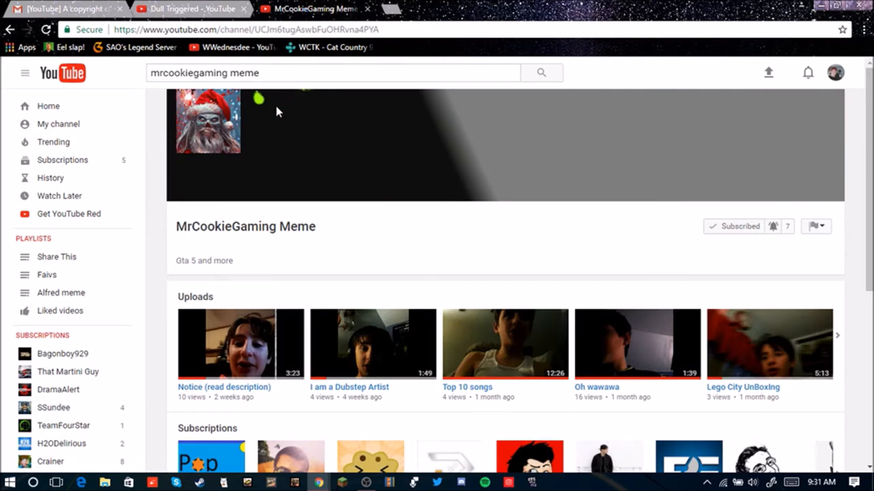
Scroll the MrCookieGaming Meme channel home page to its Uploads row.
{"action": "scroll", "scroll_direction": "down", "scroll_amount": 3}
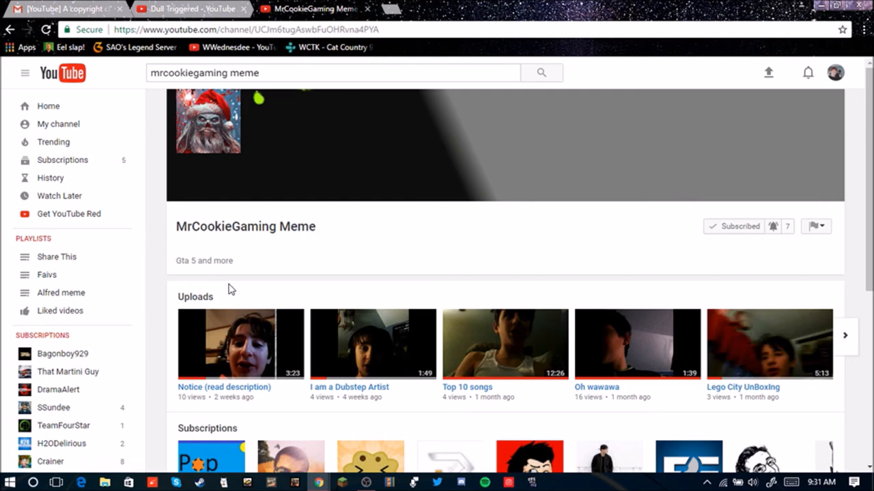
{"action": "mouse_move", "coordinate": [245, 301]}
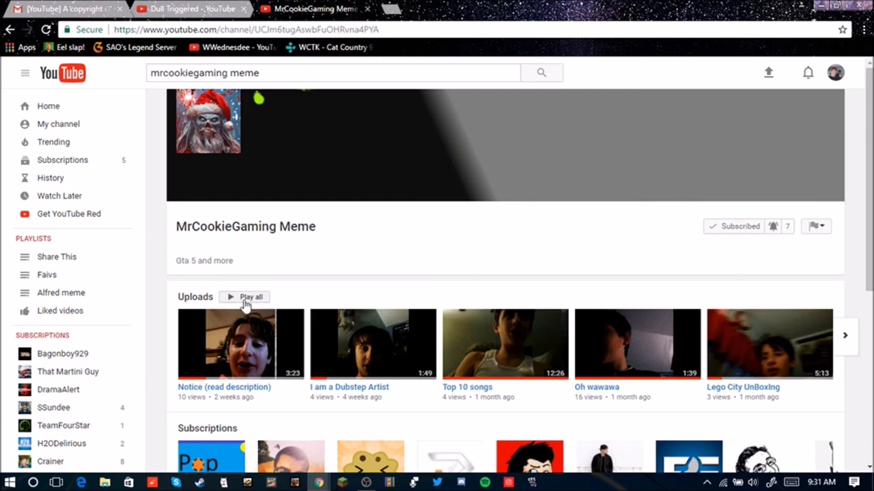